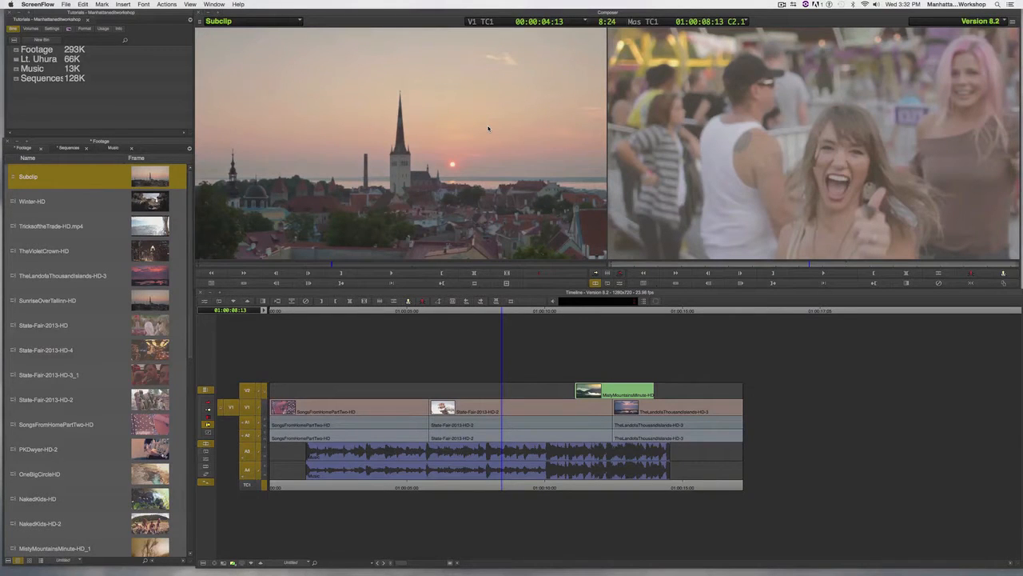
{"action": "mouse_move", "coordinate": [484, 205]}
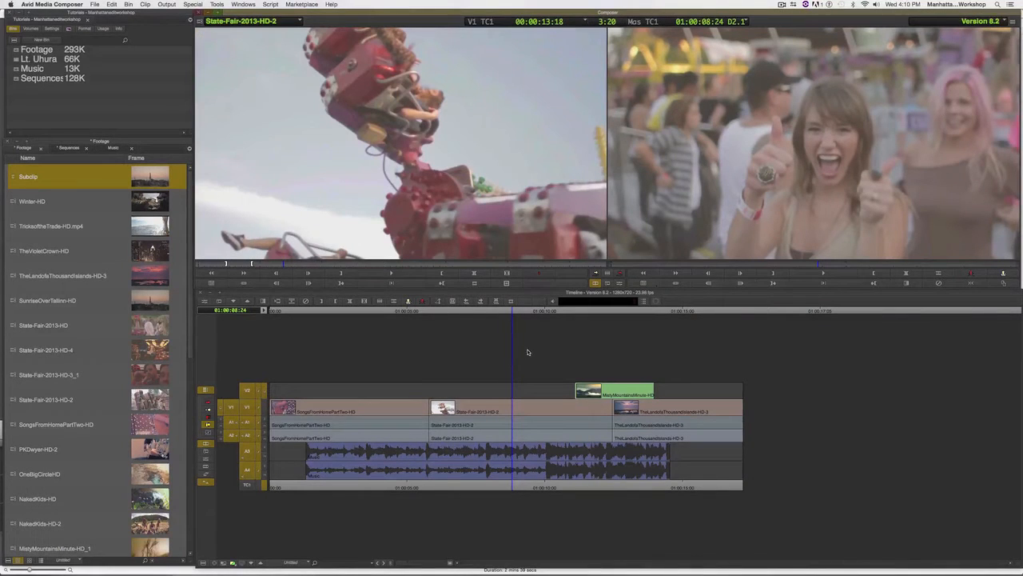
{"action": "mouse_move", "coordinate": [512, 307]}
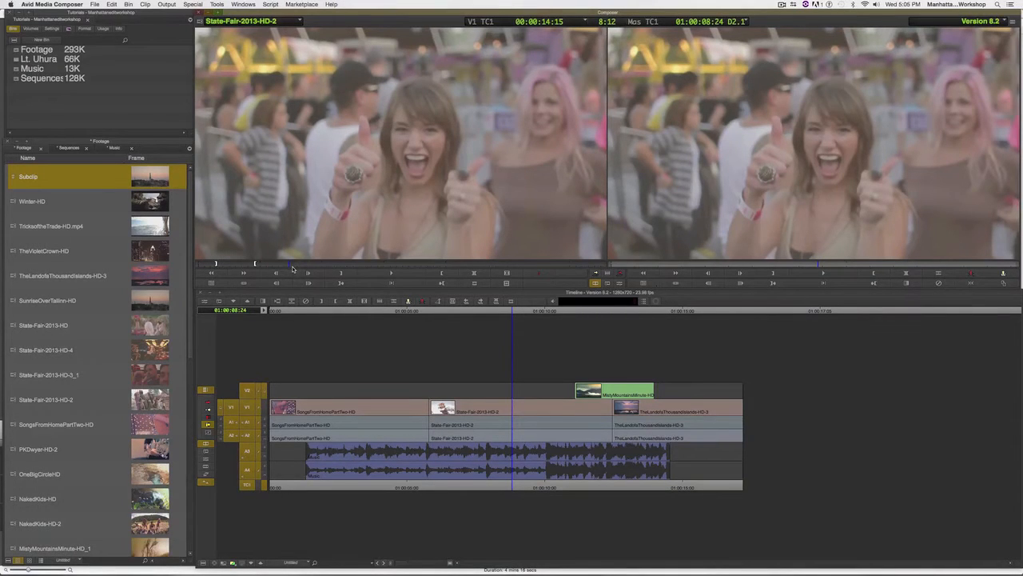
{"action": "mouse_move", "coordinate": [502, 339]}
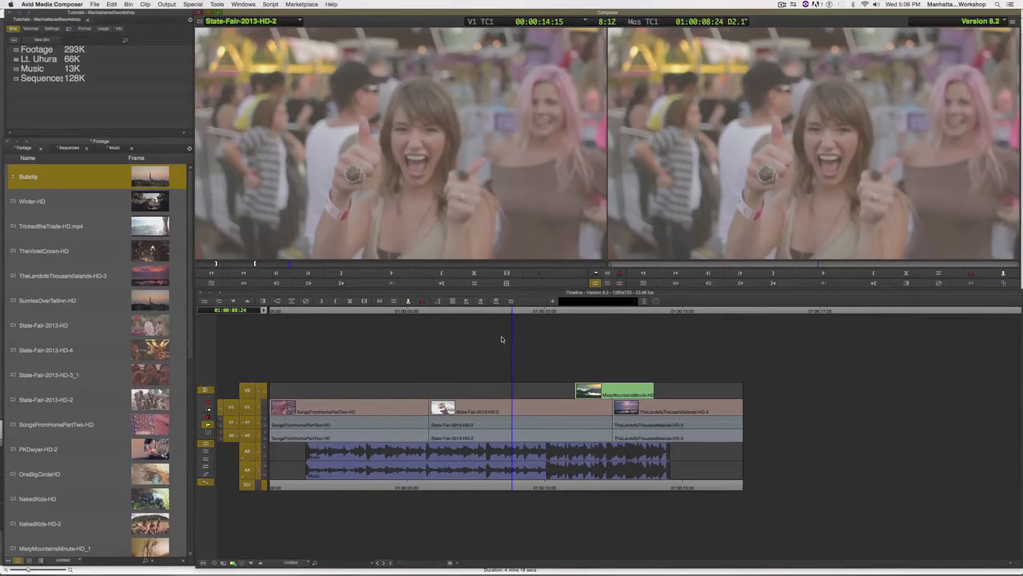
- Park the position indicator on the MistyMountainsMinute-HD clip on V2 at 01:00:12:04
{"action": "left_click", "coordinate": [501, 311]}
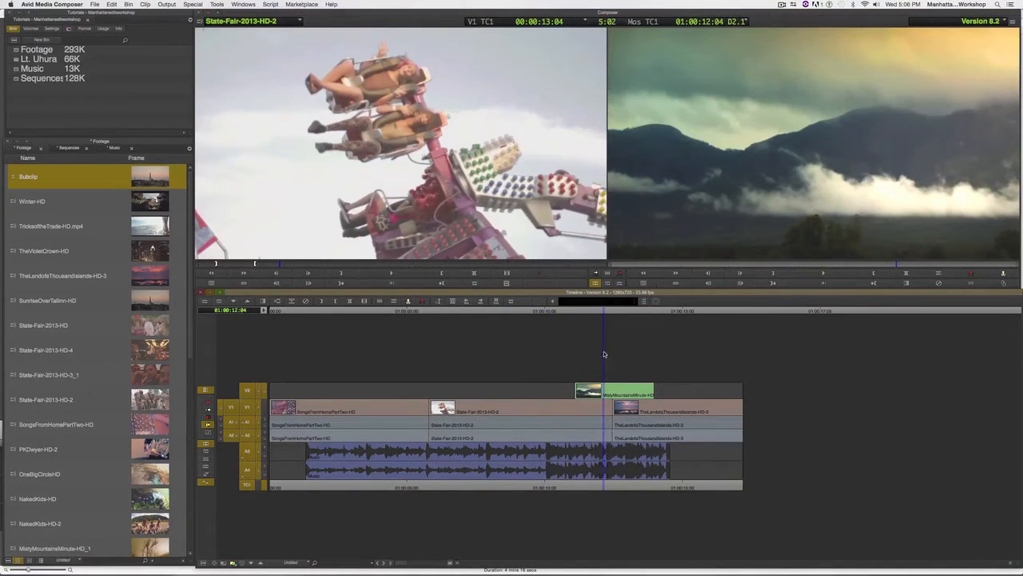
{"action": "mouse_move", "coordinate": [610, 341]}
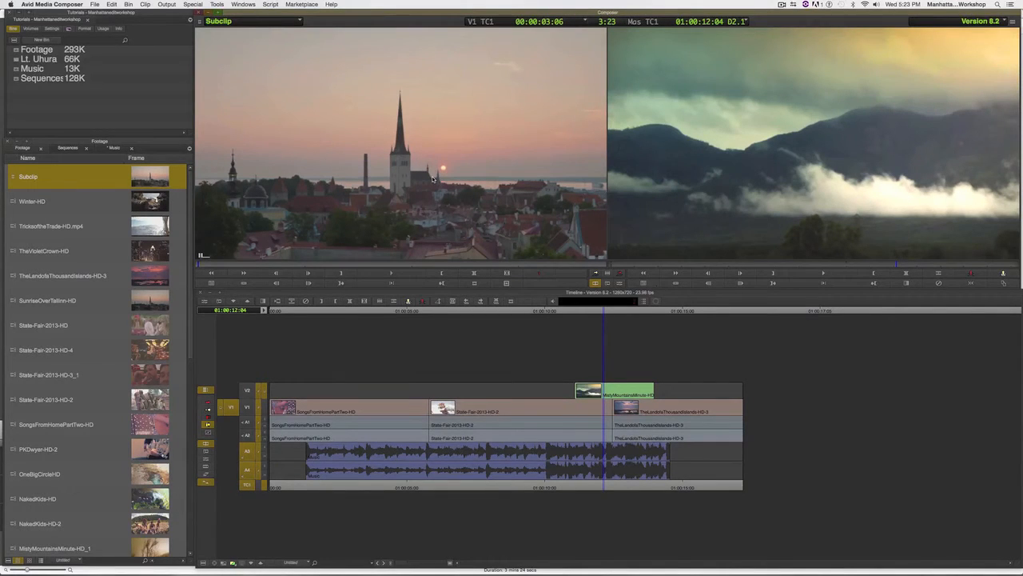
{"action": "mouse_move", "coordinate": [474, 283]}
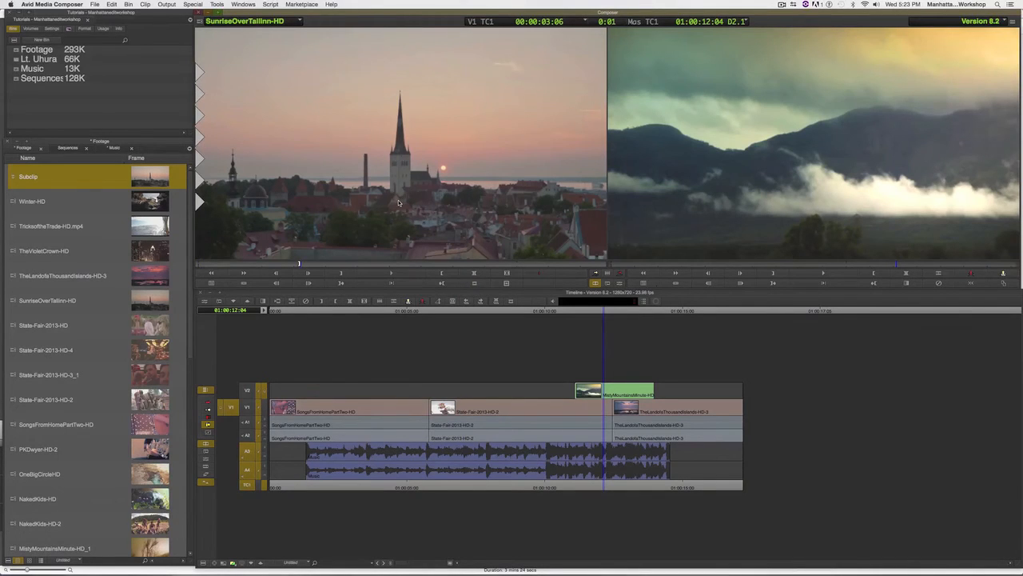
{"action": "mouse_move", "coordinate": [416, 226]}
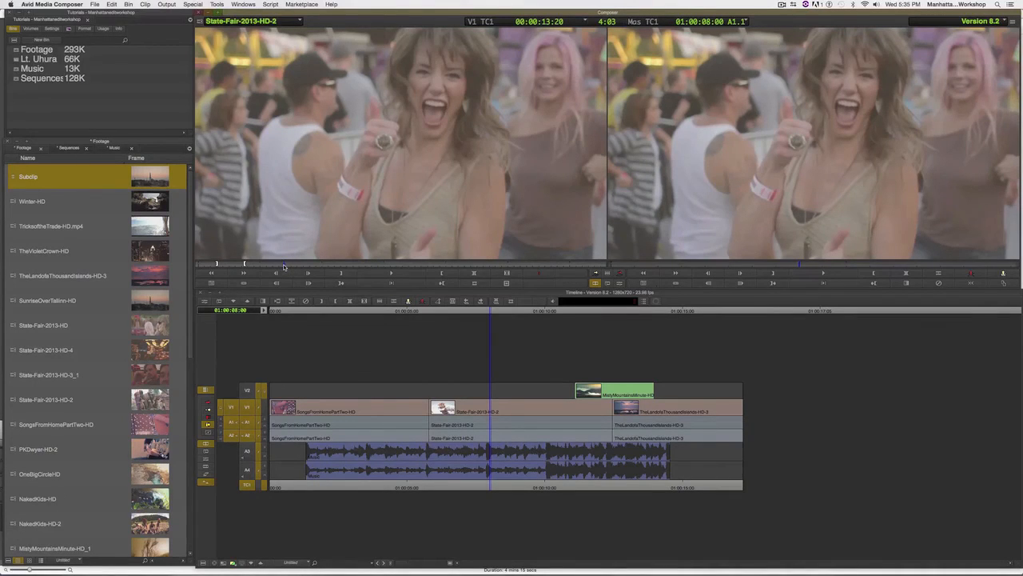
- Load the Subclip and match frame to its parent clip SunriseOverTallinn-HD
{"action": "left_click", "coordinate": [442, 274]}
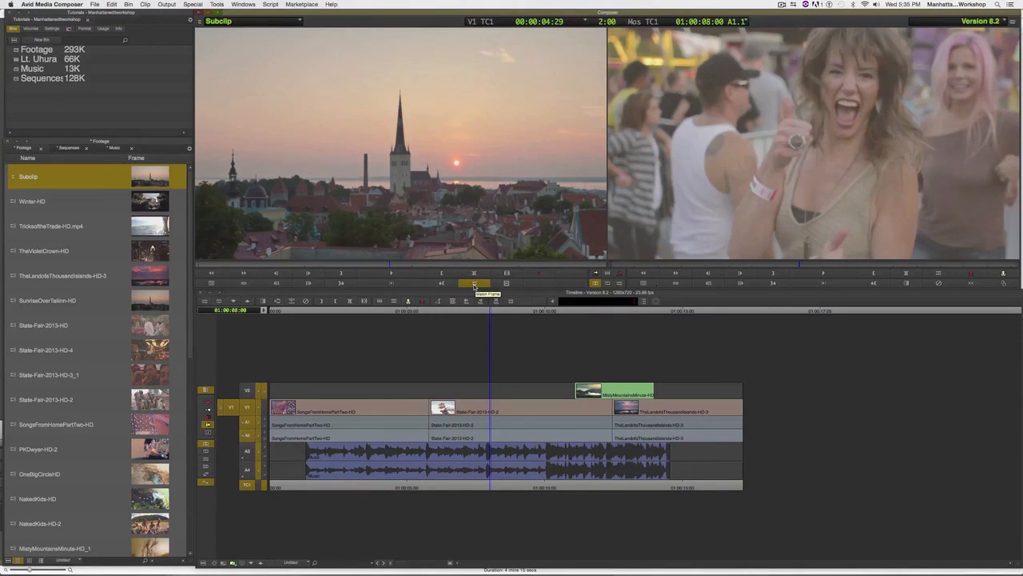
{"action": "left_click", "coordinate": [473, 283]}
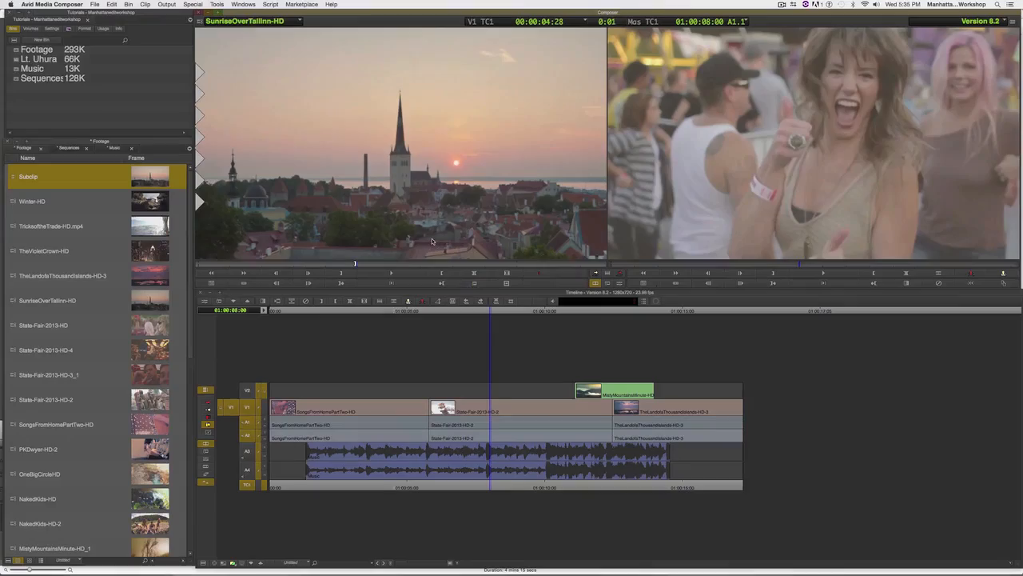